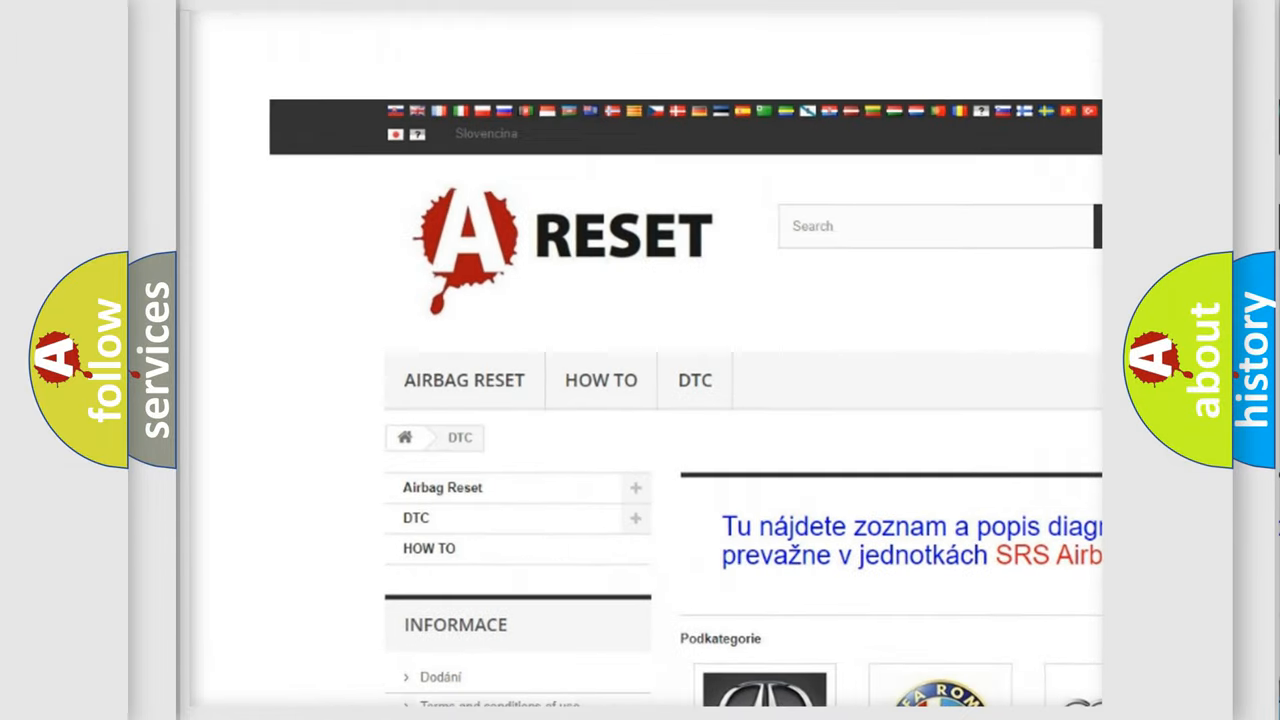
Step: Navigate from the DTC brand grid to the Lincoln DTC page and browse its trouble-code list
scroll(down, 3)
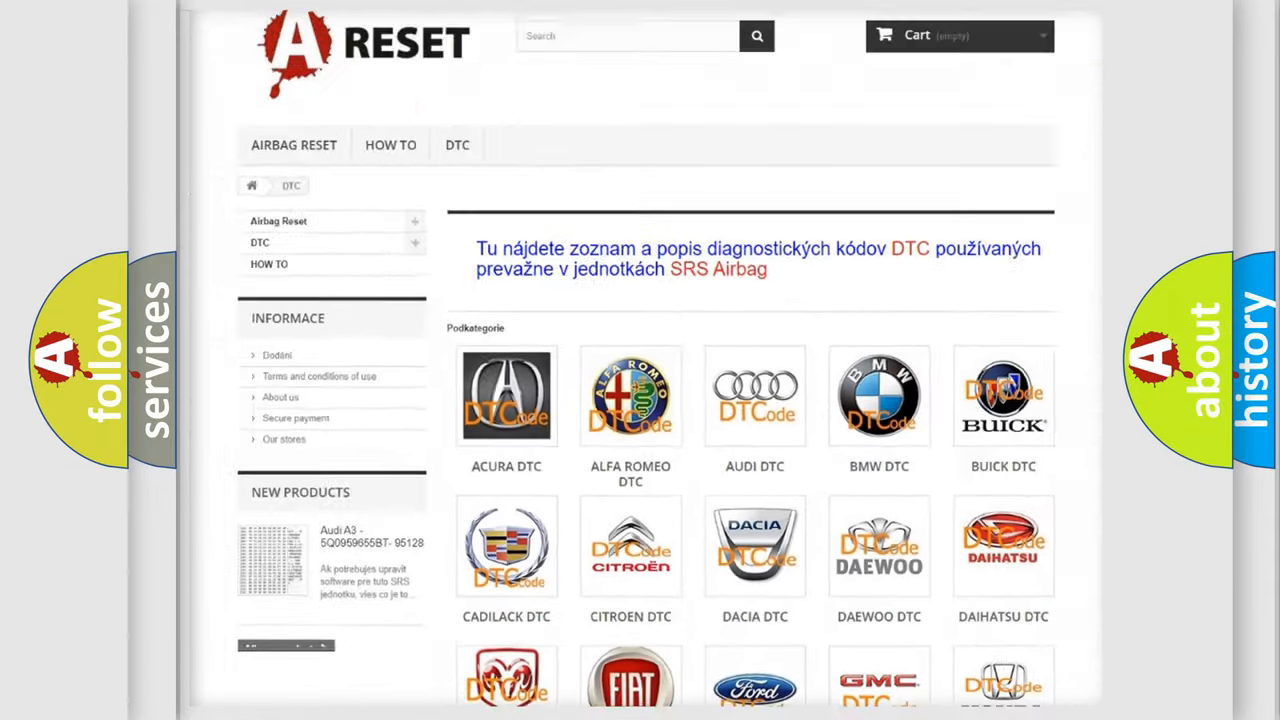
scroll(down, 3)
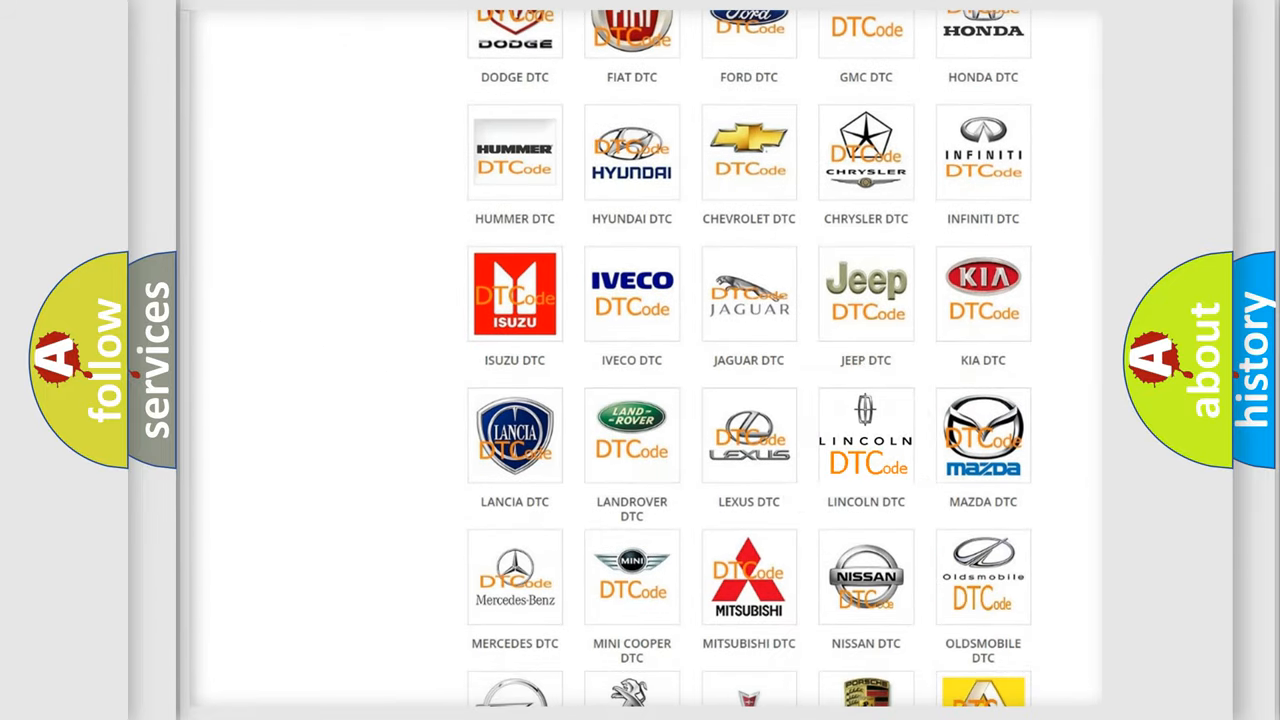
click(866, 436)
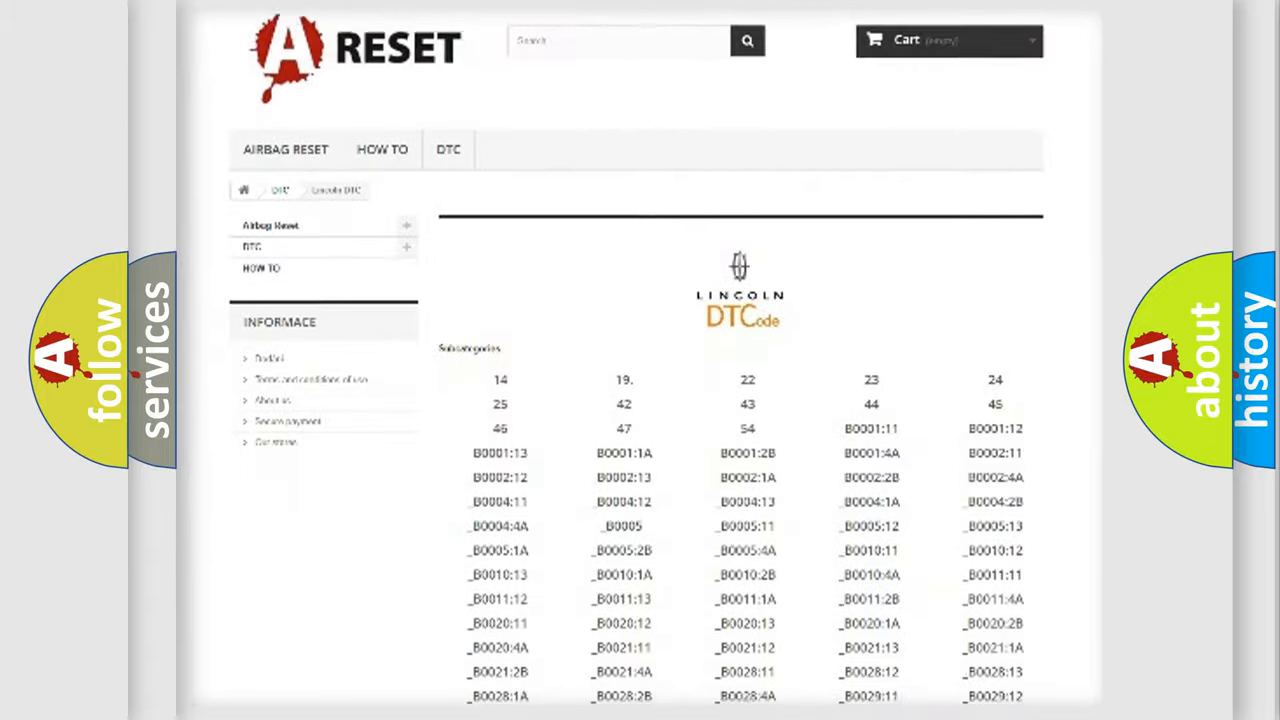
scroll(down, 3)
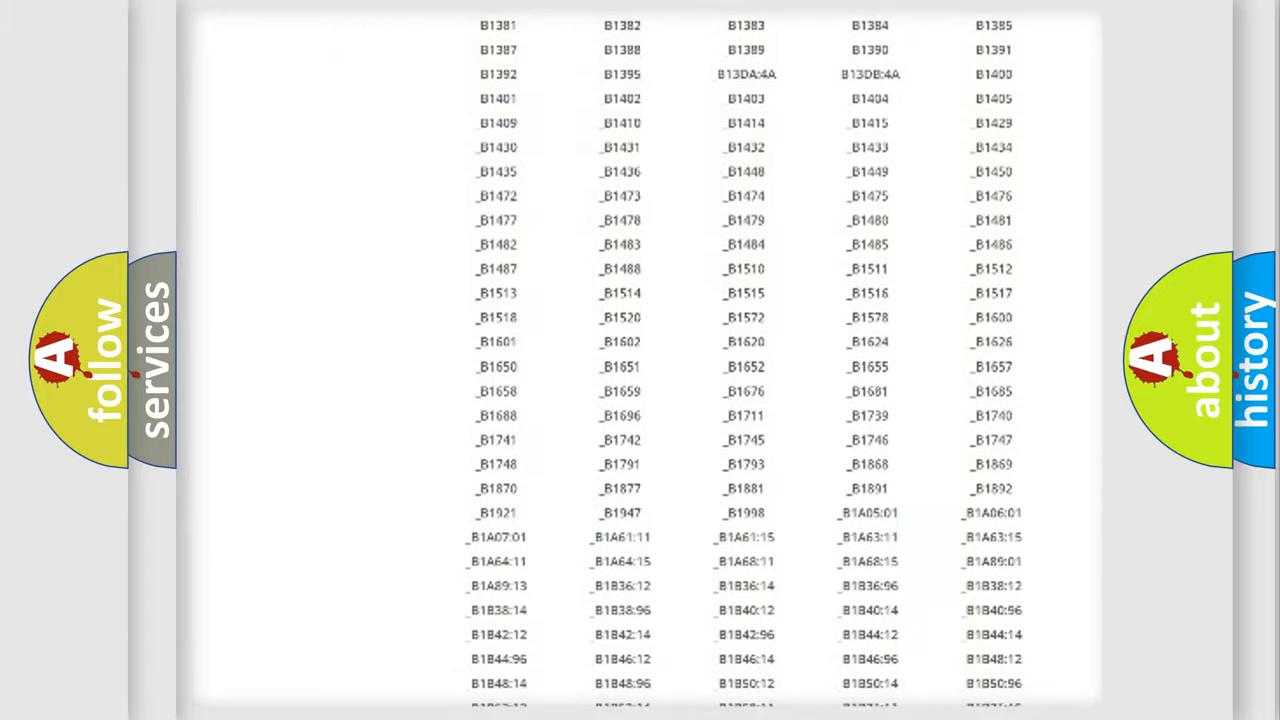